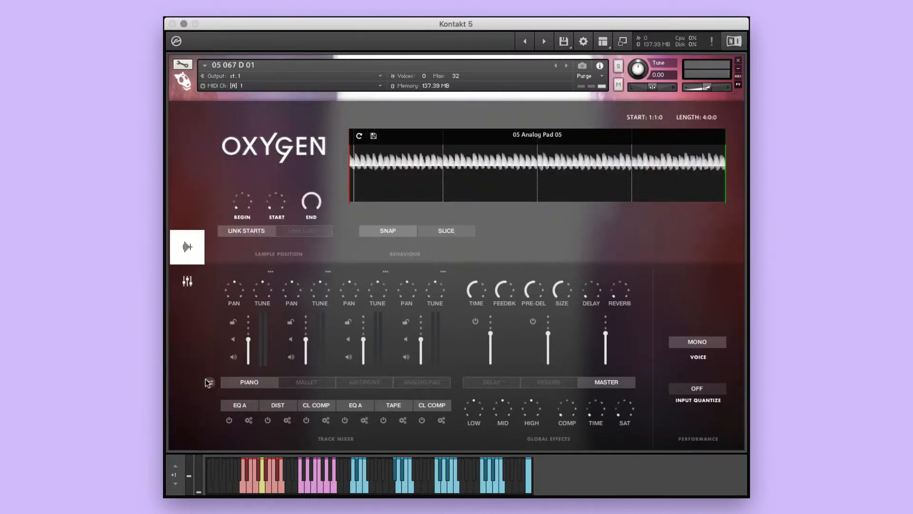
# - Load Oxygen's 07 Piano D, playing sample 07 Piano 04 over a two-bar loop
pyautogui.click(306, 382)
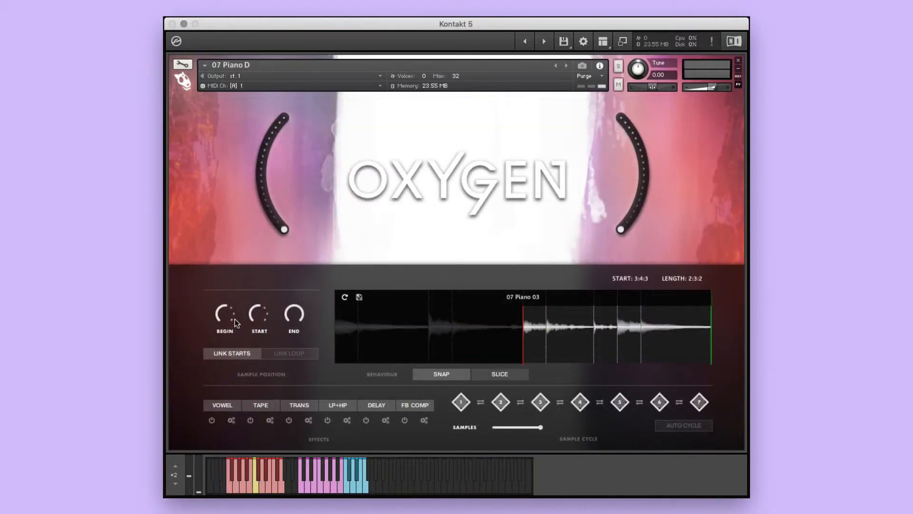
pyautogui.click(260, 405)
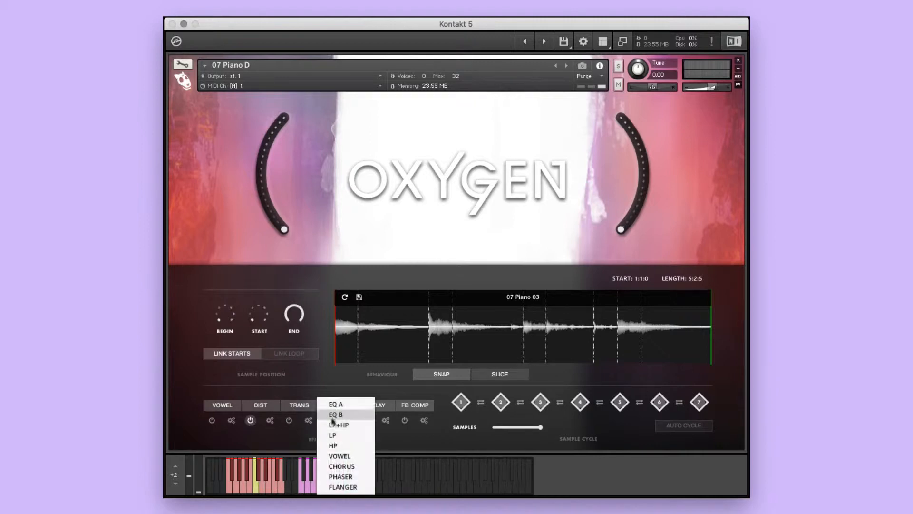
pyautogui.click(342, 466)
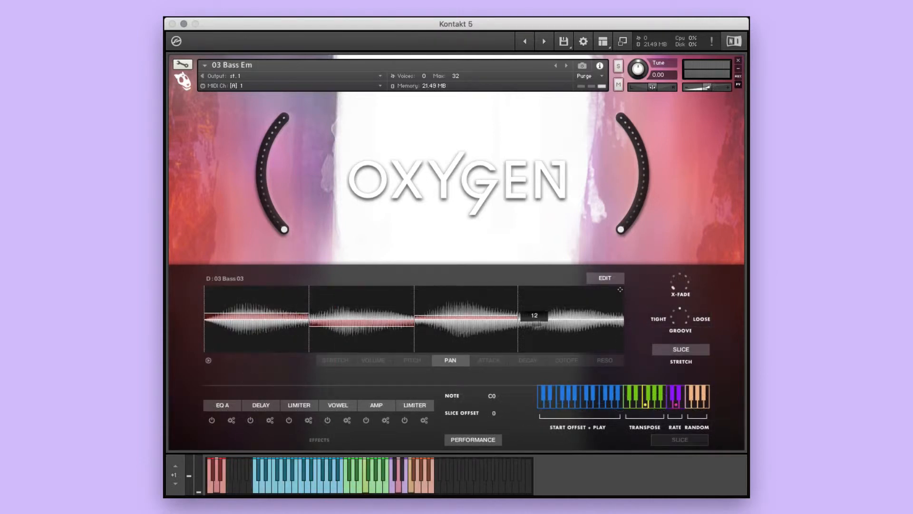
pyautogui.click(488, 360)
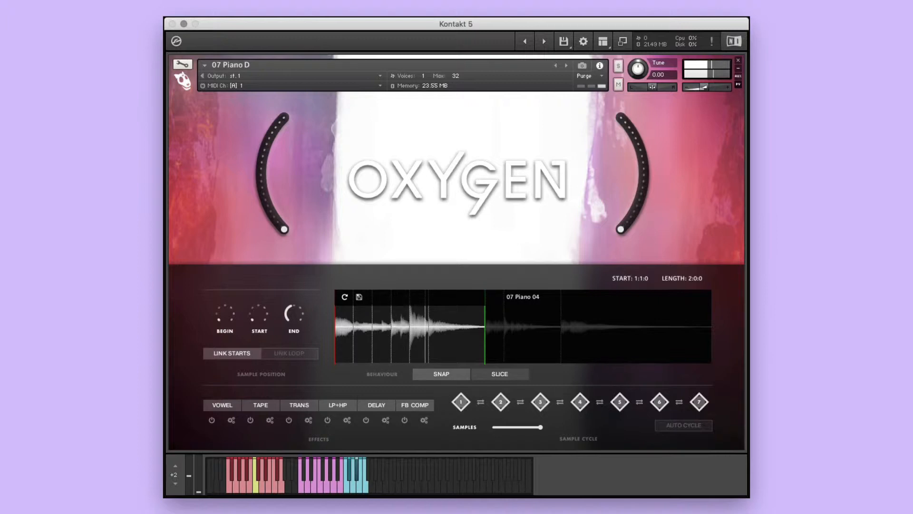
pyautogui.click(565, 66)
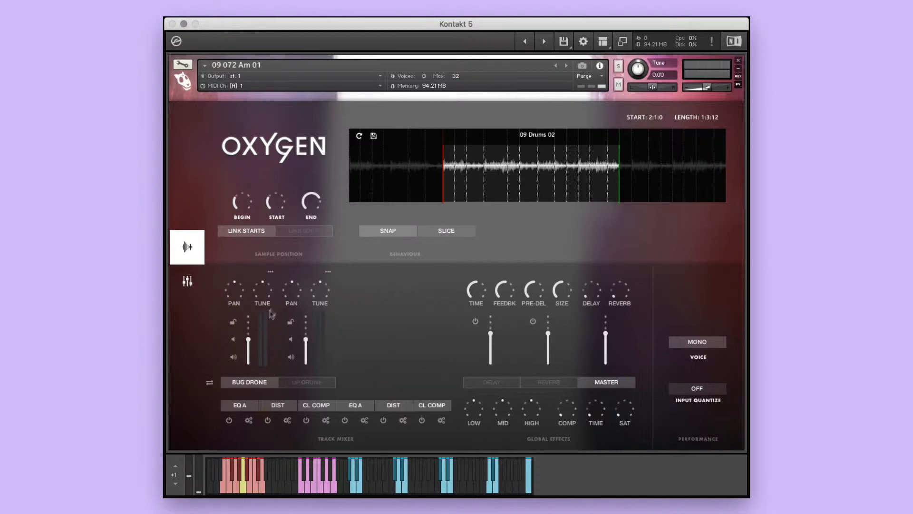
# - Pan Bug Drone, replace its distortion with an active Amp, and set the last slot to Limiter
pyautogui.moveTo(233, 290); pyautogui.dragTo(234, 282)
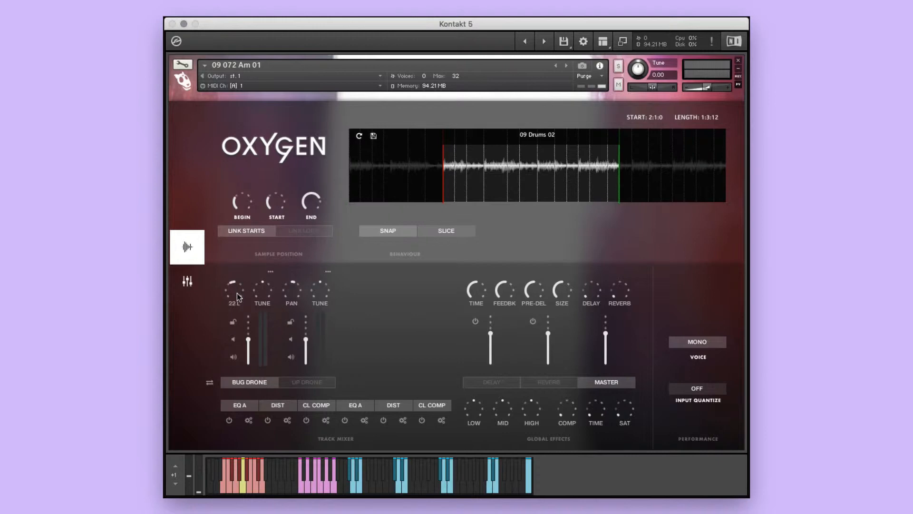
pyautogui.click(267, 420)
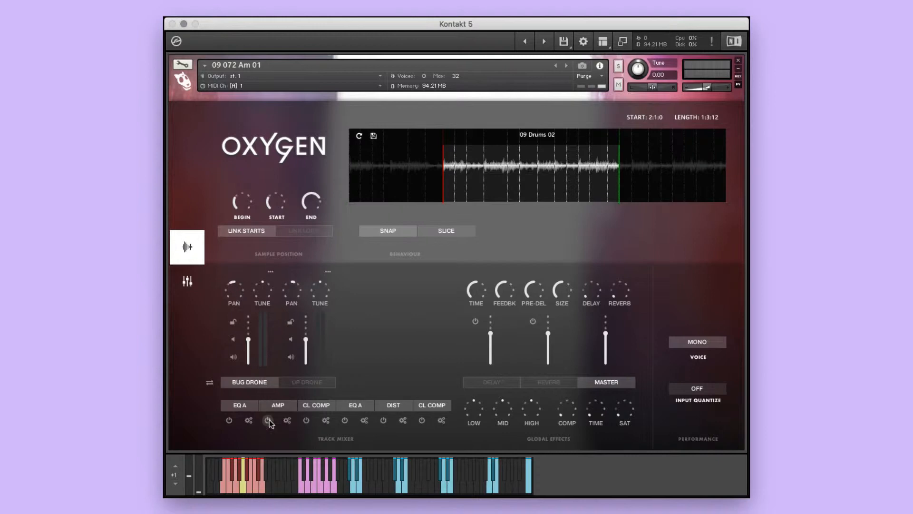
pyautogui.click(267, 420)
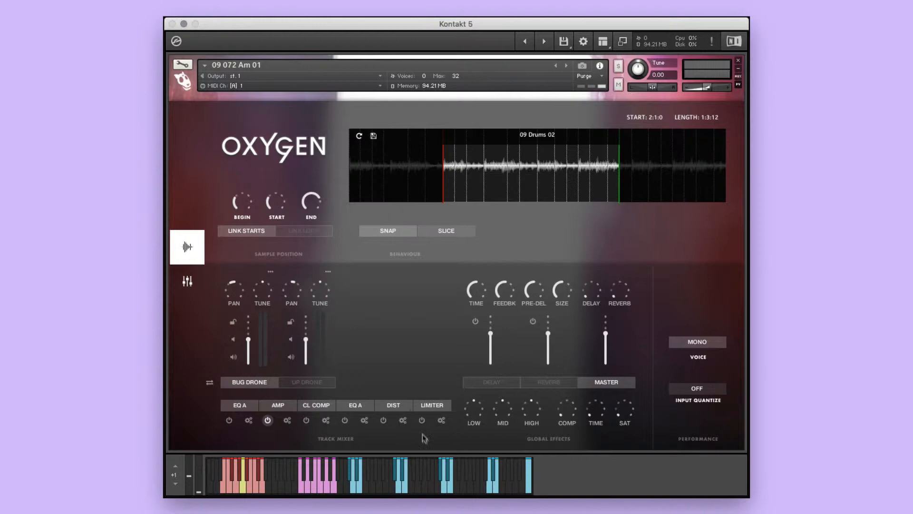
pyautogui.click(422, 420)
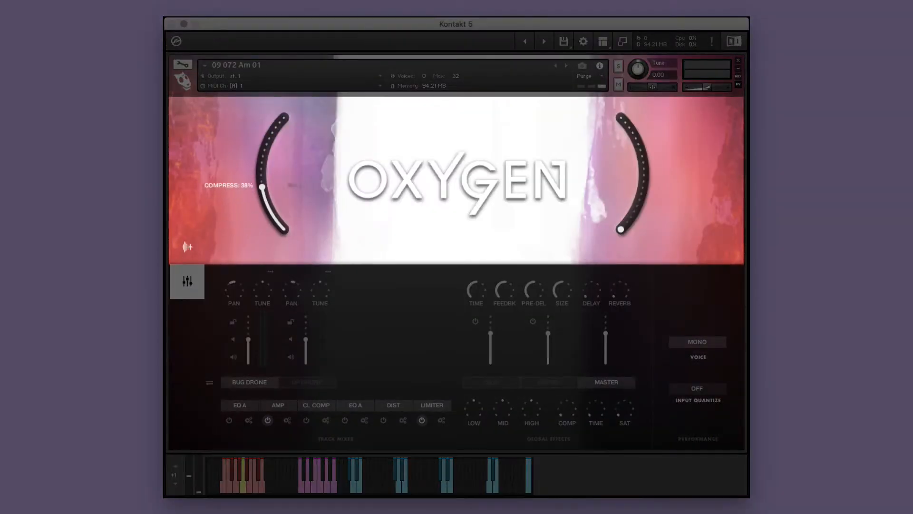
# - Back on the waveform page, set the drum loop's slice division to 1/2
pyautogui.click(186, 246)
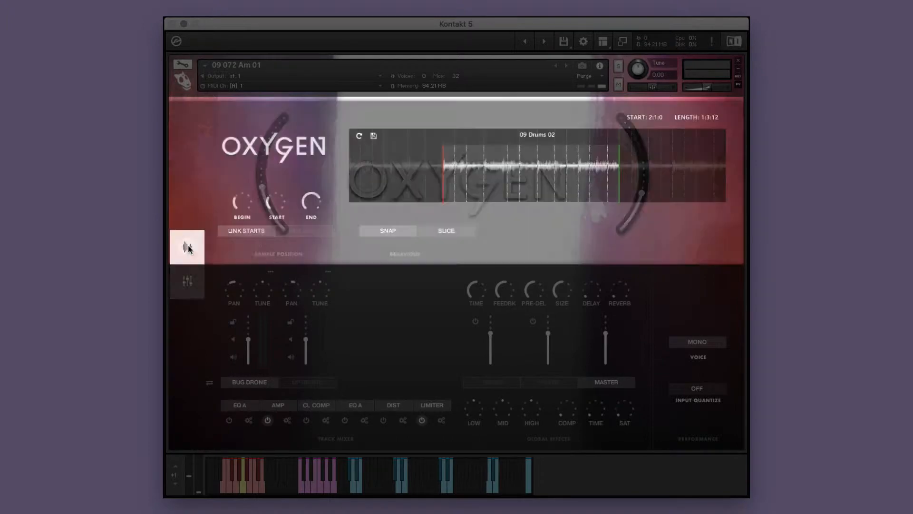
pyautogui.click(445, 230)
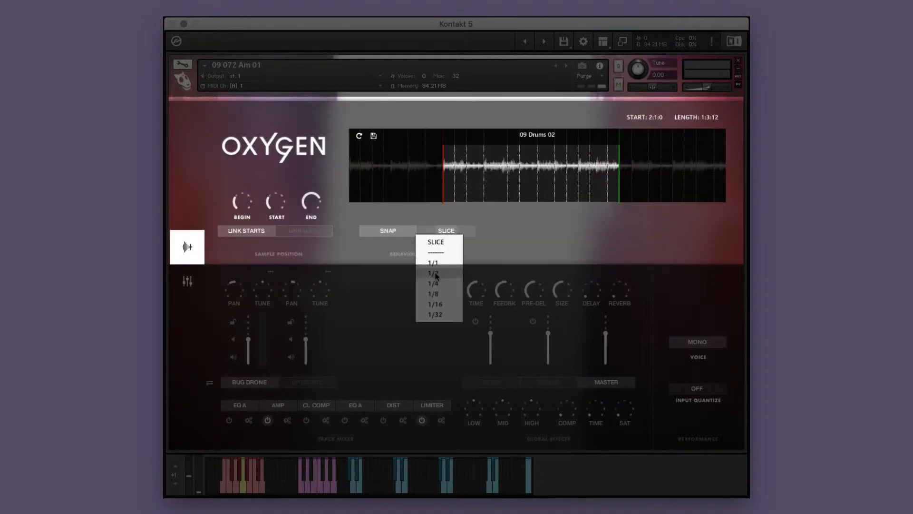
pyautogui.click(432, 273)
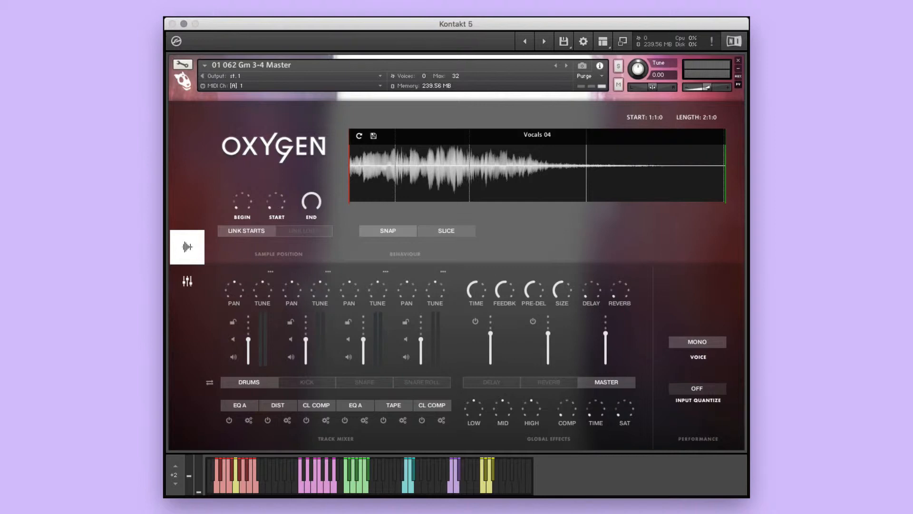
# - Trigger sample Gm 03 so it loops across 3:0:0 in the waveform editor
pyautogui.click(317, 475)
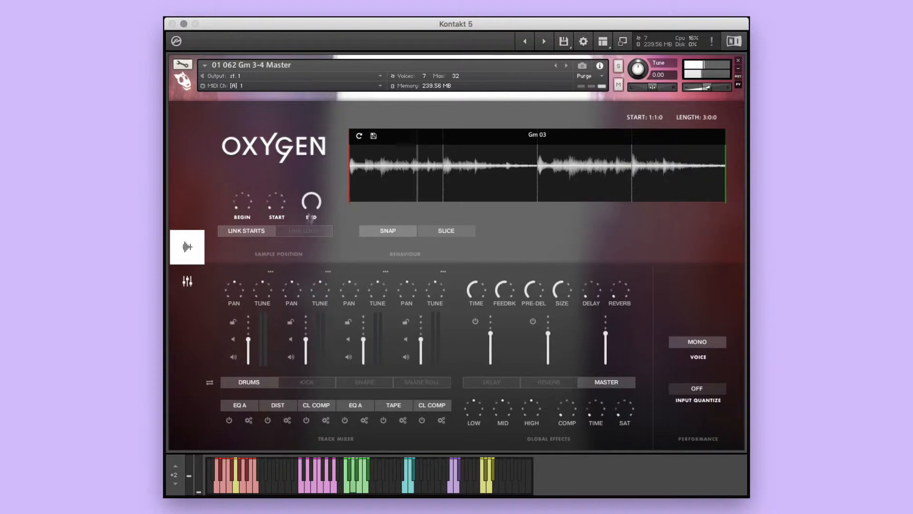
# - Swap the mixer to the Ambient Pad track and pick a replacement effect for its slot
pyautogui.click(212, 382)
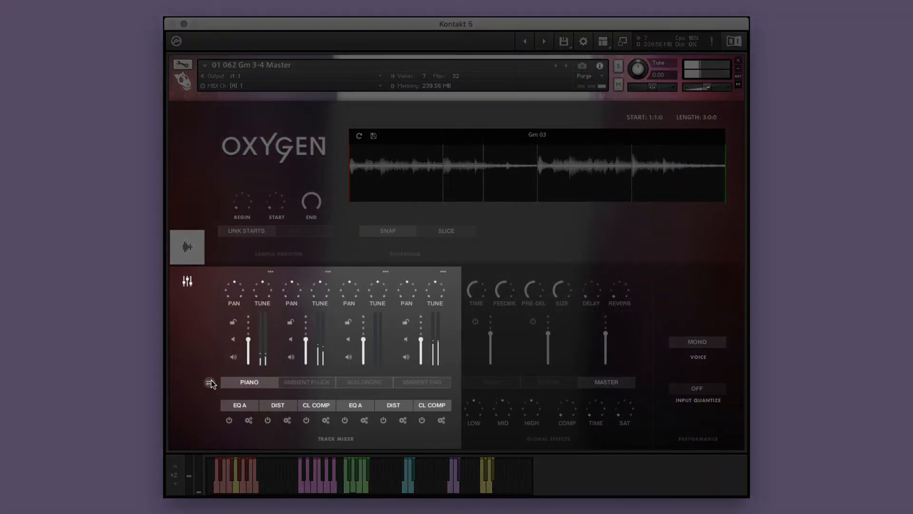
pyautogui.click(394, 404)
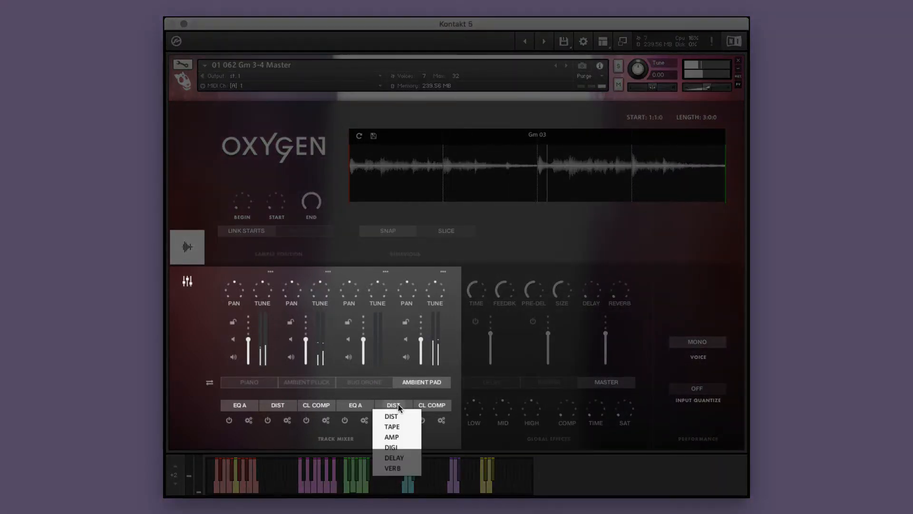
pyautogui.click(390, 426)
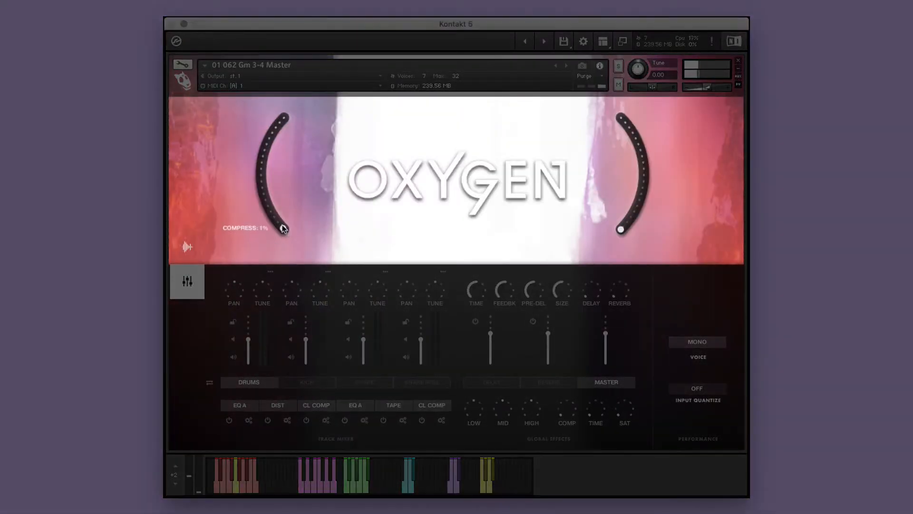
# - Raise the compression amount and set tape saturation to 32%
pyautogui.moveTo(281, 228); pyautogui.dragTo(269, 204)
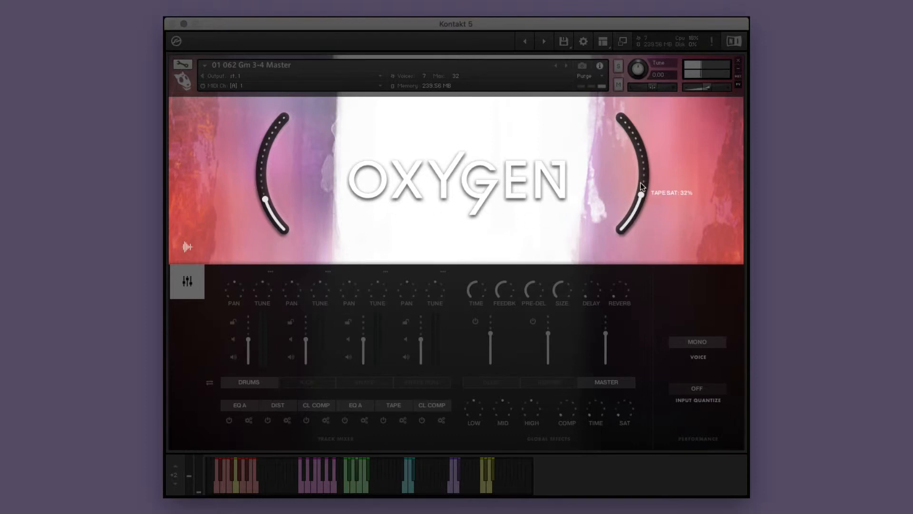
pyautogui.moveTo(635, 175); pyautogui.dragTo(638, 201)
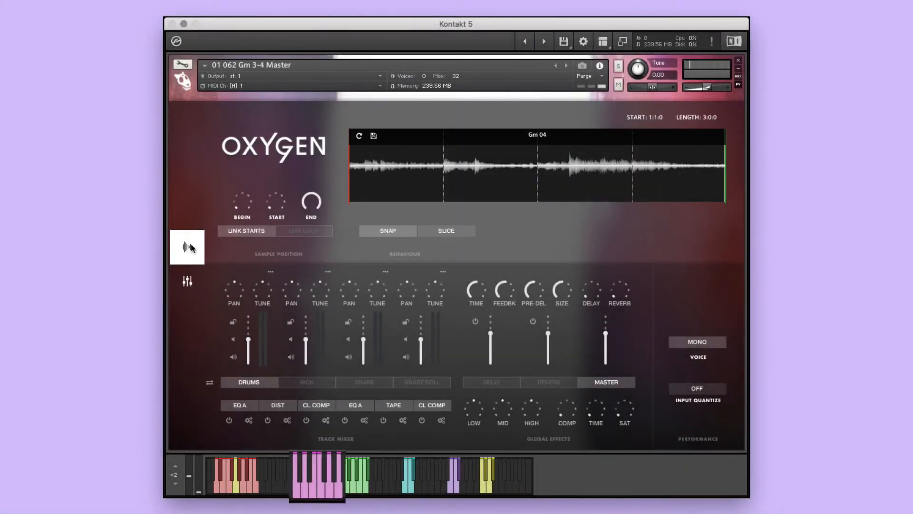
# - Load Oxygen's 11 Ambient Pluck Eb, looping sample 11 Ambient Pluck 03 over four bars
pyautogui.click(314, 472)
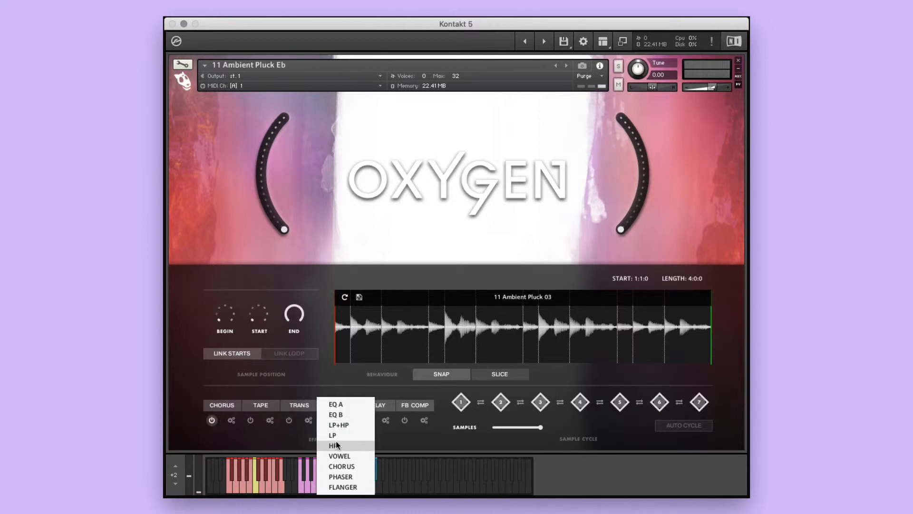
# - Set the fourth effect slot to HP and cut the sample cycle to four samples
pyautogui.click(332, 445)
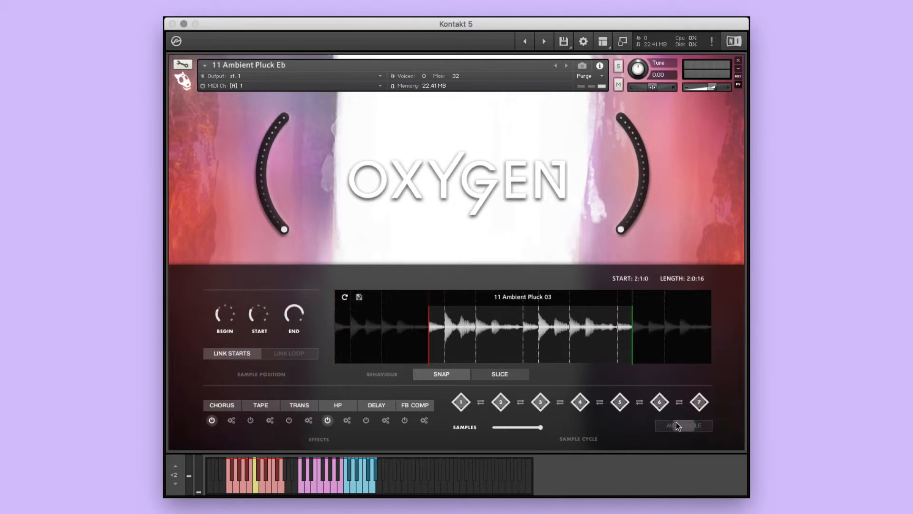
pyautogui.moveTo(539, 427); pyautogui.dragTo(505, 427)
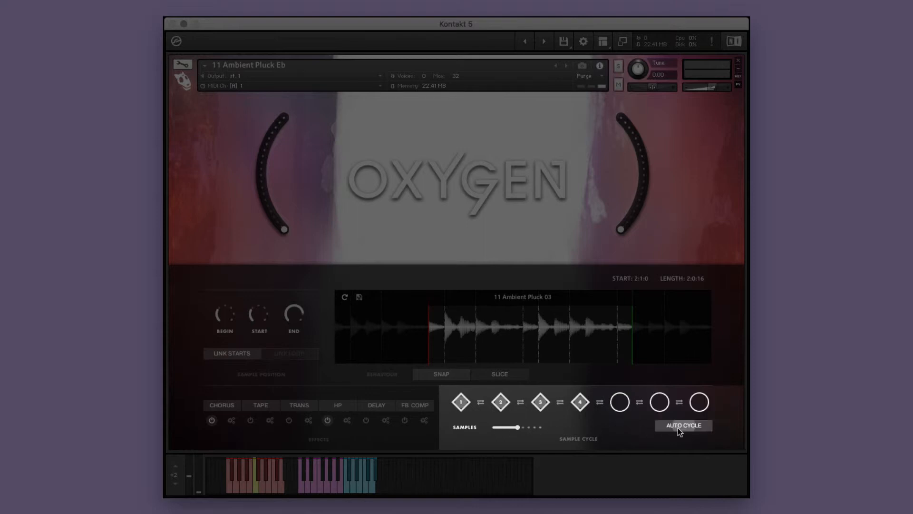
# - Enable automatic cycling and adjust the SAMPLES slider so three saved slots cycle
pyautogui.click(682, 425)
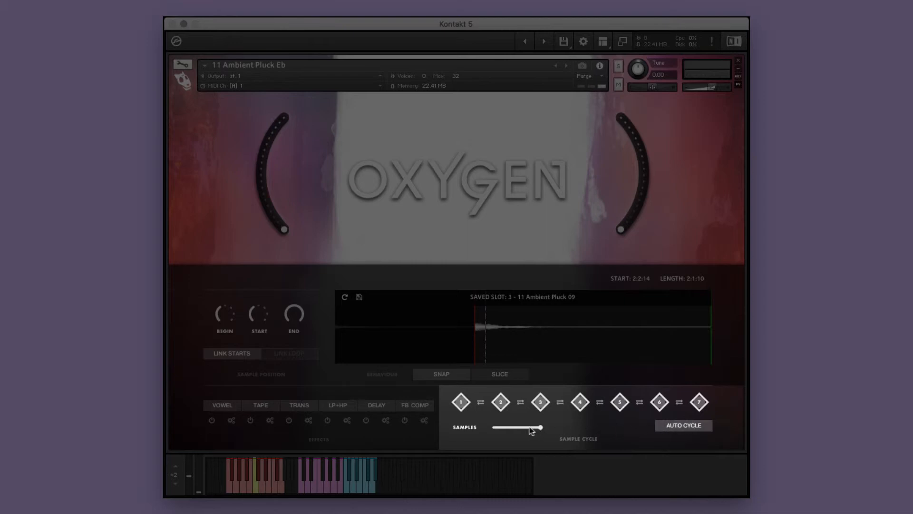
pyautogui.moveTo(537, 428); pyautogui.dragTo(506, 428)
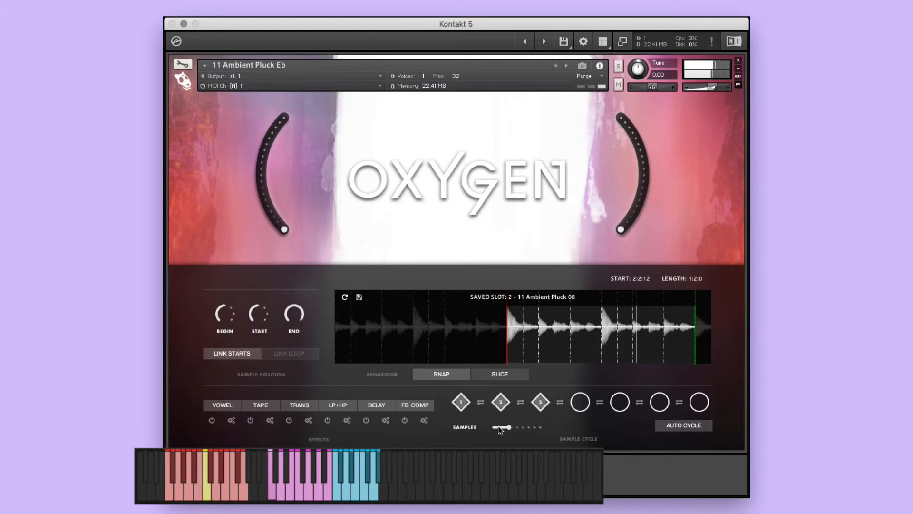
pyautogui.click(538, 402)
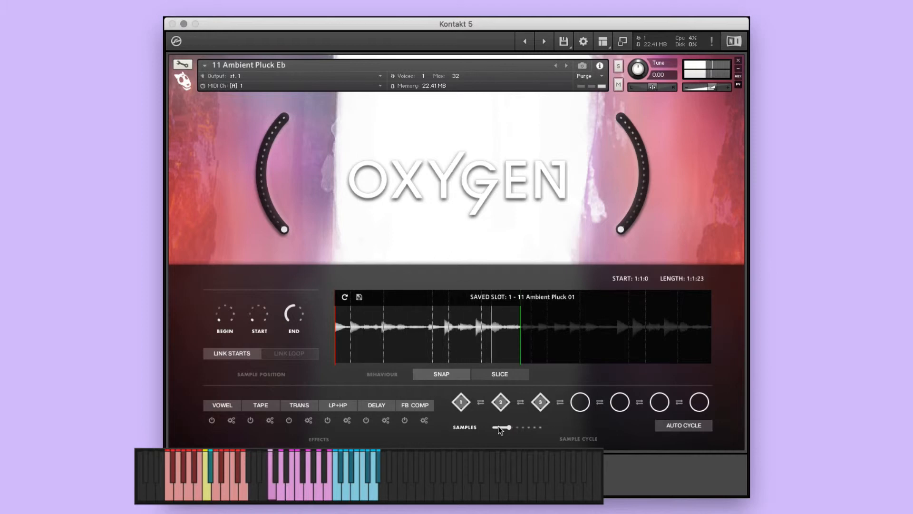
pyautogui.click(499, 403)
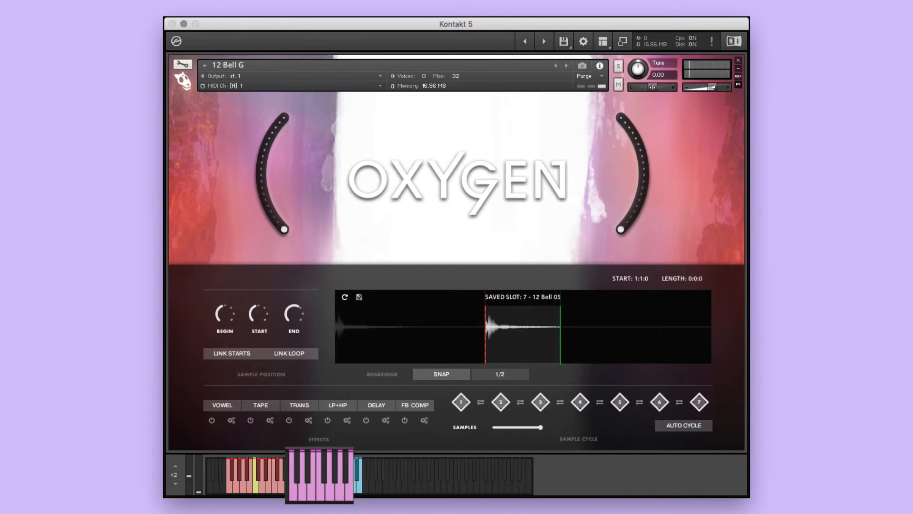
# - Run AUTO CYCLE on 12 Bell G to refill its seven sample slots
pyautogui.click(683, 426)
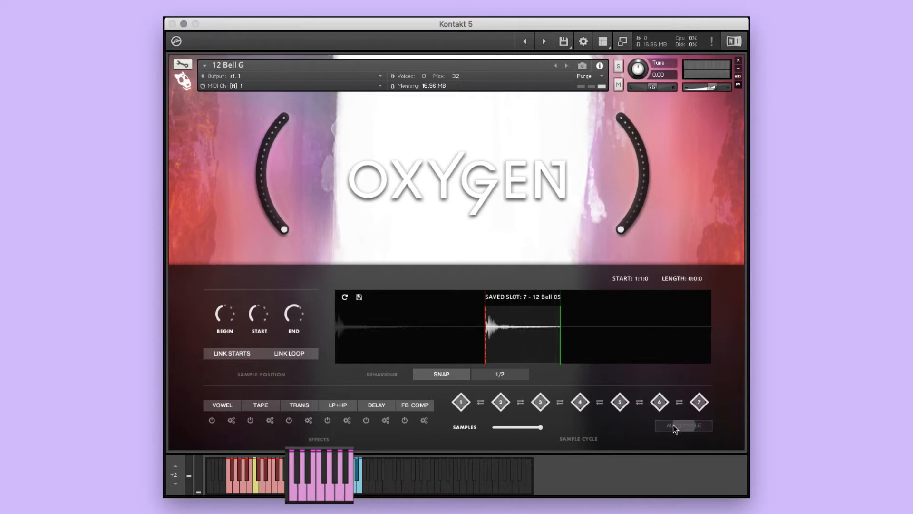
pyautogui.click(683, 425)
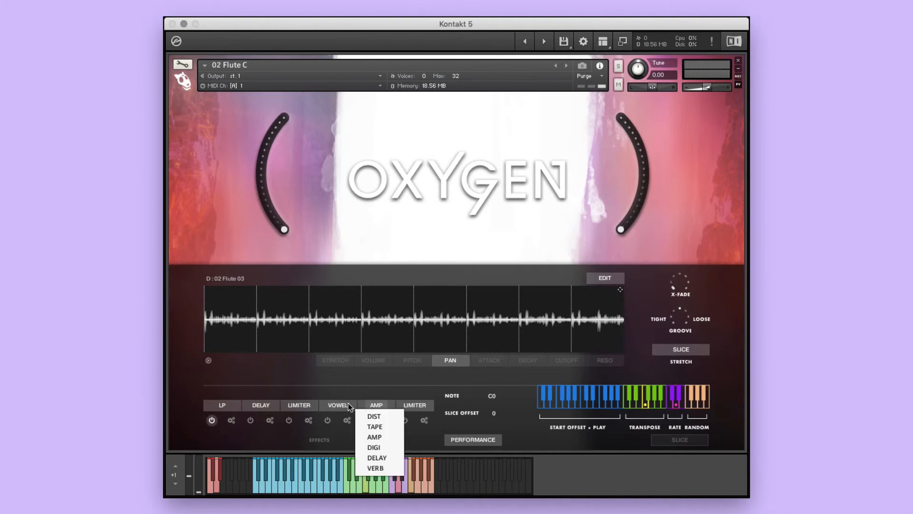
# - Replace Flute C's amp effect with tape and set per-slice pan and attack offsets
pyautogui.click(374, 426)
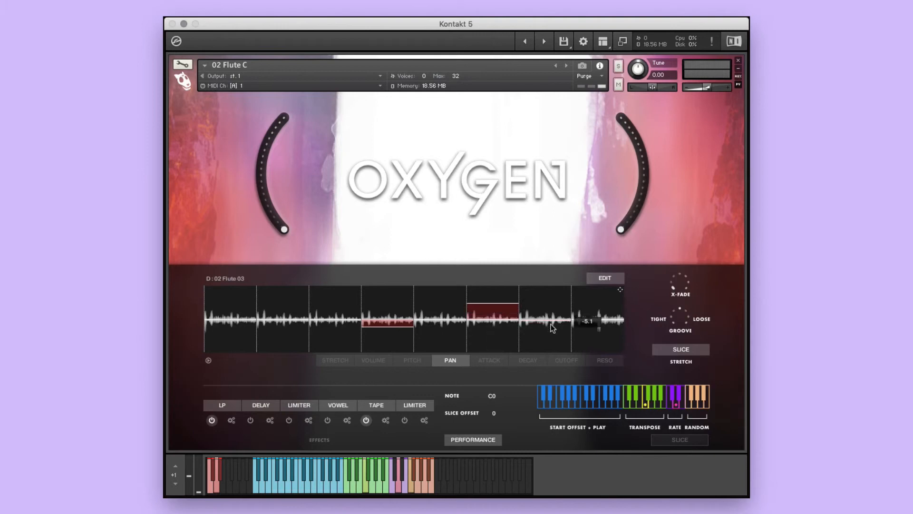
pyautogui.click(488, 360)
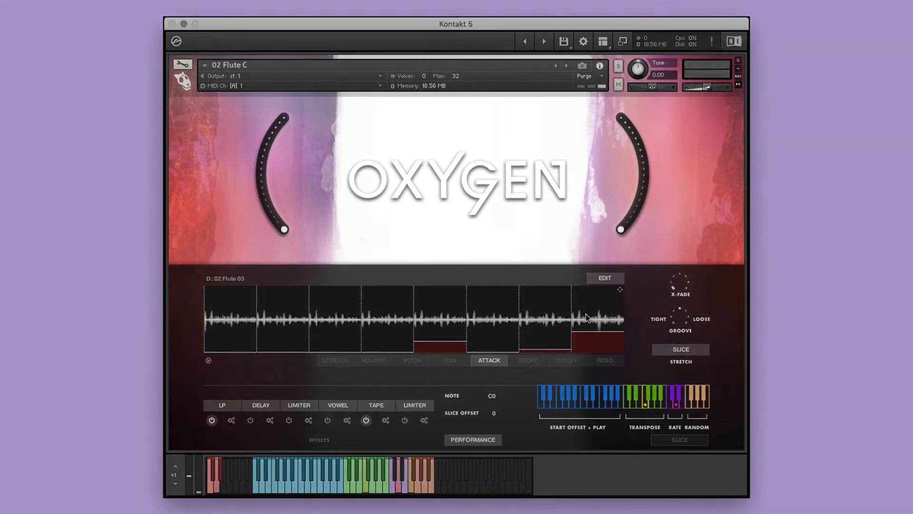
pyautogui.click(334, 360)
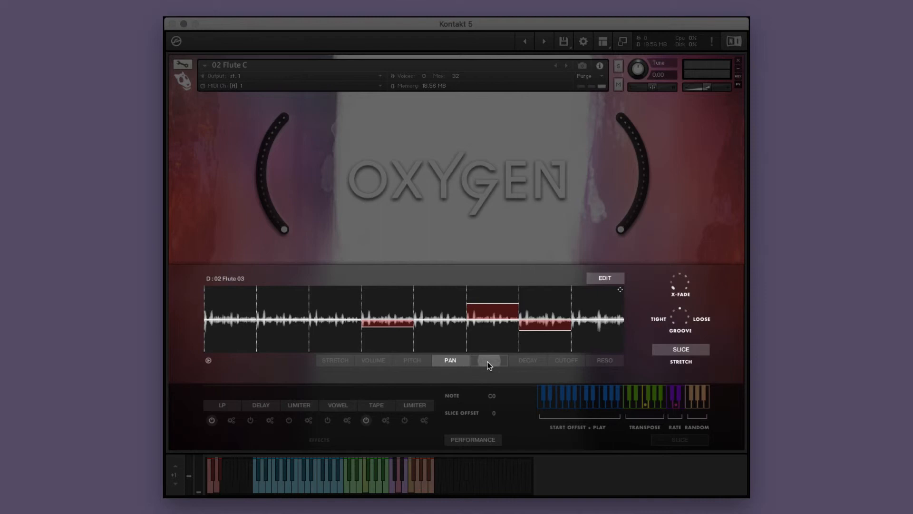
pyautogui.click(565, 360)
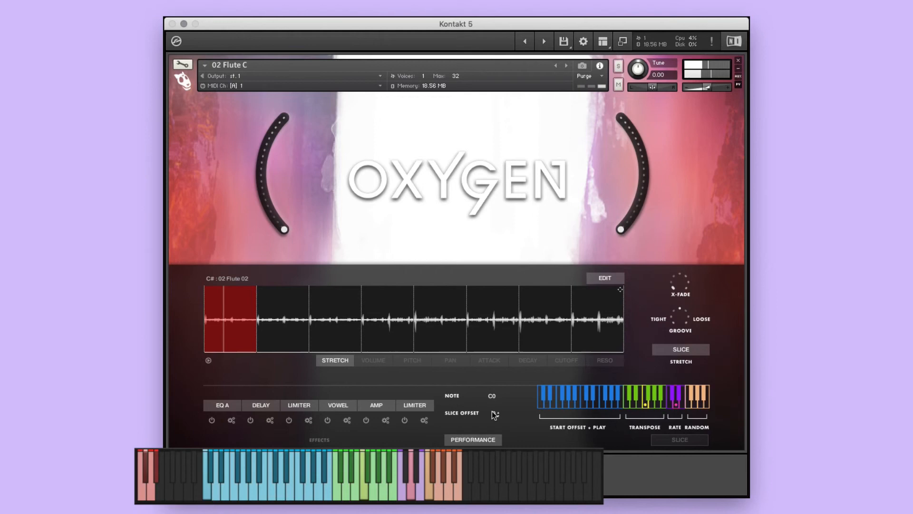
# - Play the keyboard to trigger the sixth 02 Flute C slice
pyautogui.click(257, 319)
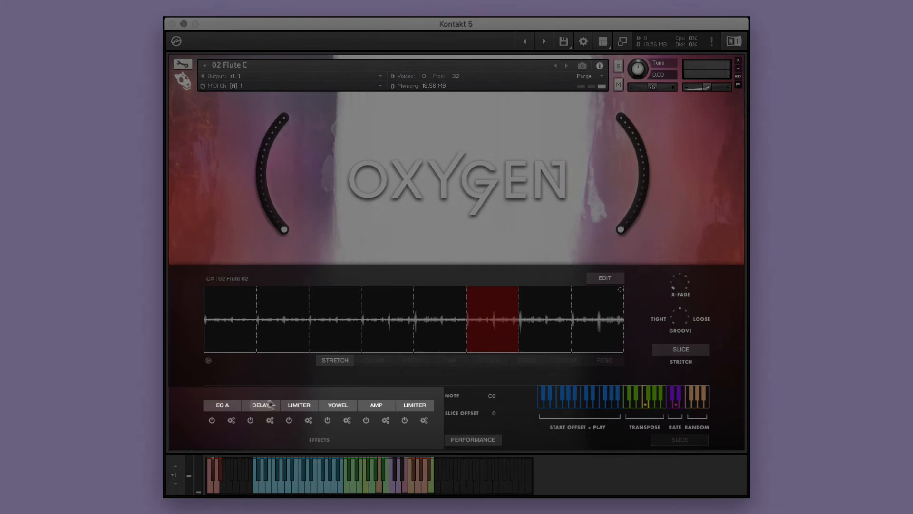
# - Set slot 2 to enabled reverb and slot 4 to phaser, and pitch-offset middle slices
pyautogui.click(260, 405)
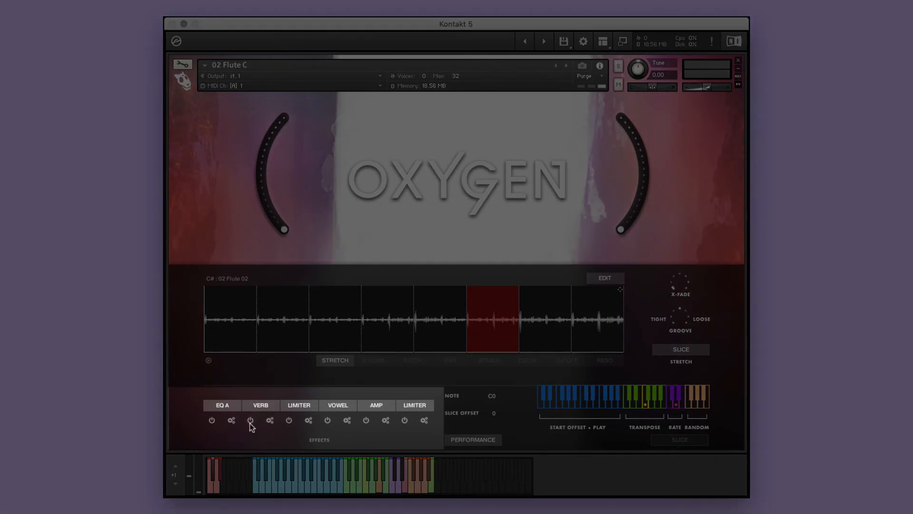
pyautogui.click(260, 405)
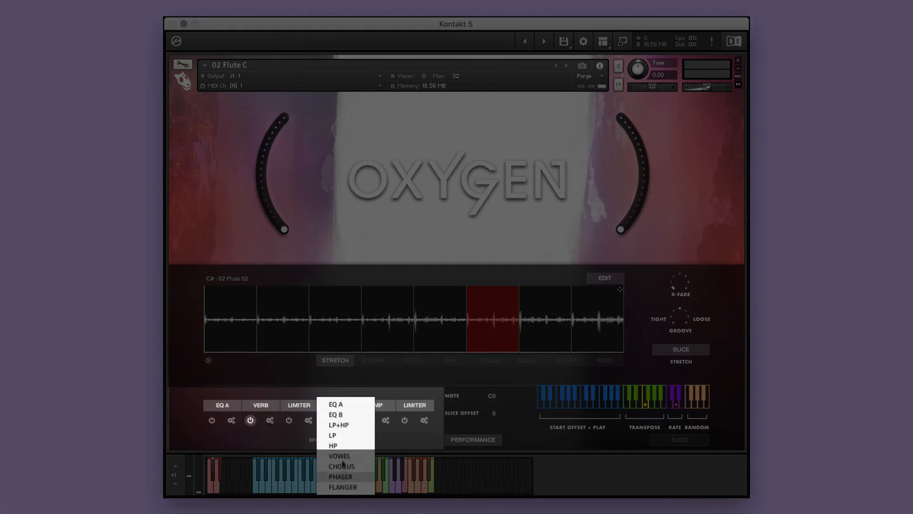
pyautogui.click(340, 476)
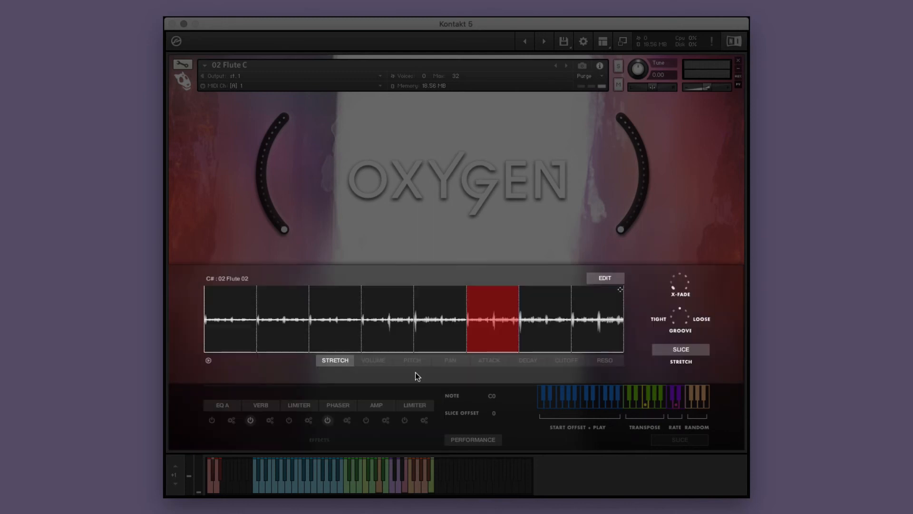
pyautogui.click(412, 360)
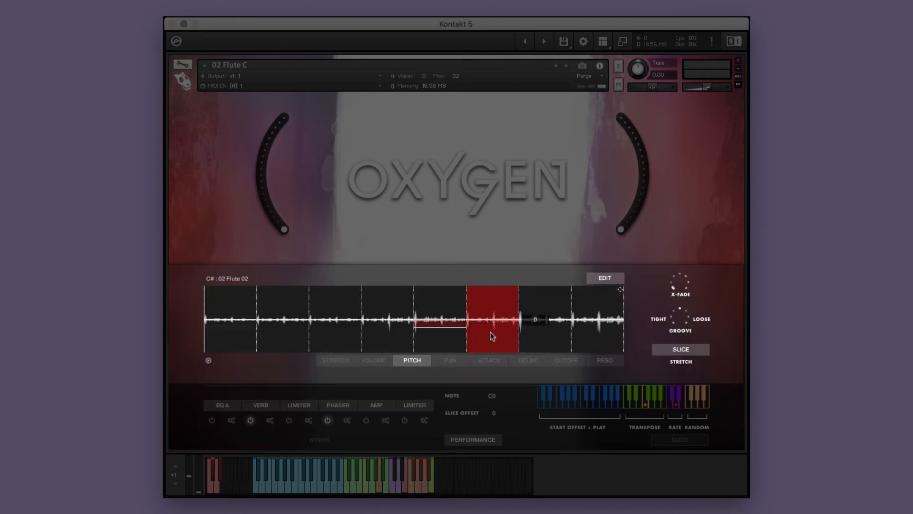
pyautogui.click(565, 360)
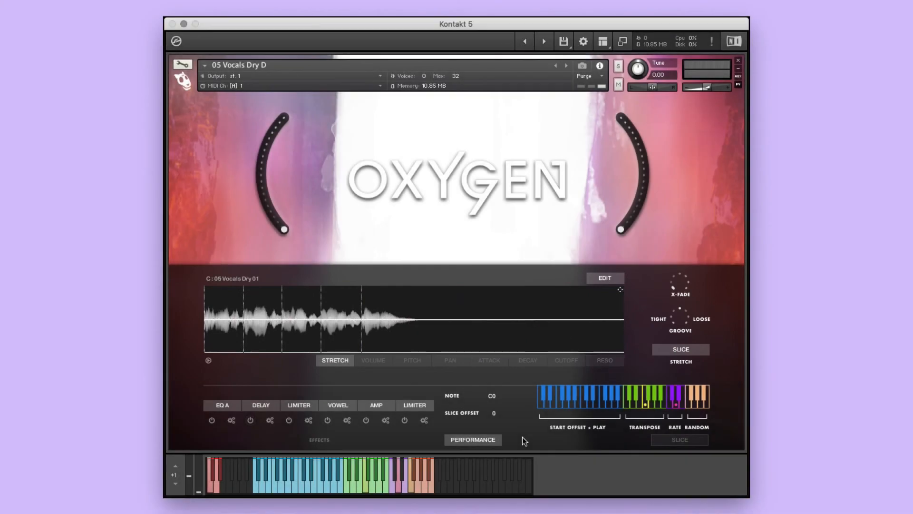
# - Switch the Vocals Dry D slice playing mode to Continuous
pyautogui.click(679, 439)
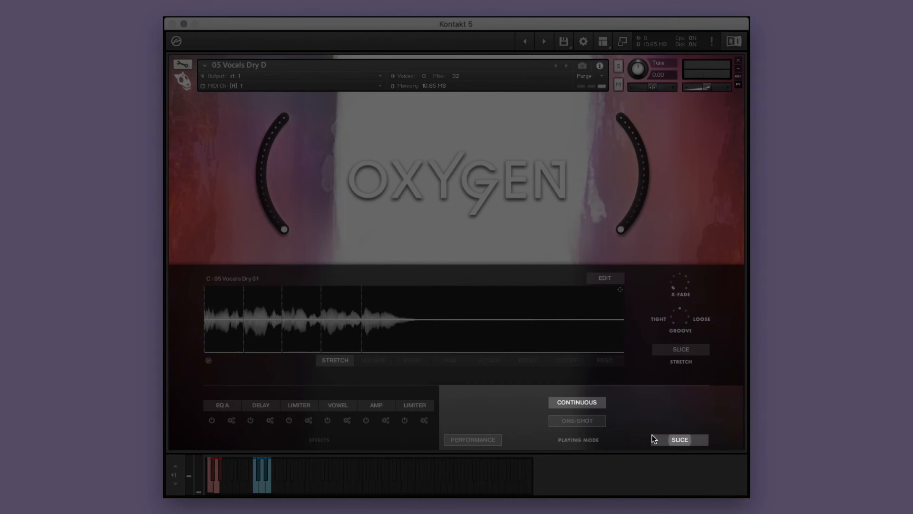
pyautogui.moveTo(579, 411)
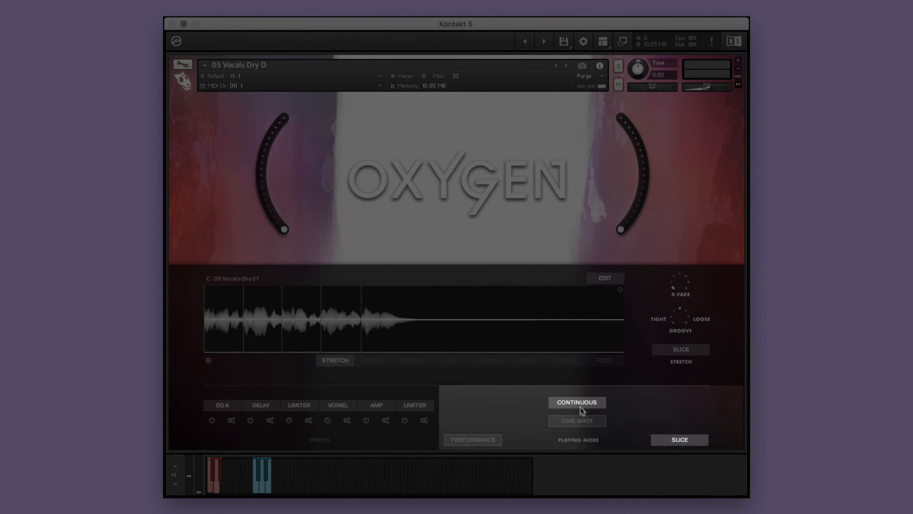
pyautogui.click(576, 421)
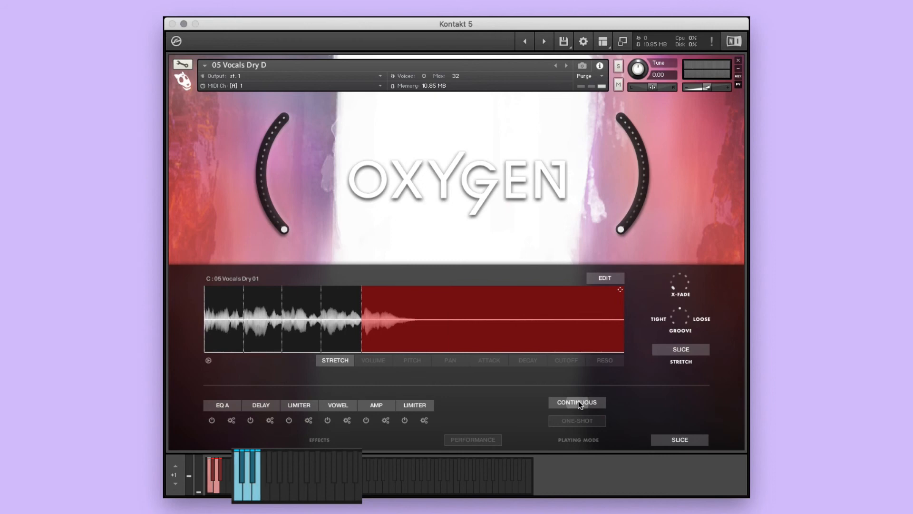
pyautogui.click(576, 421)
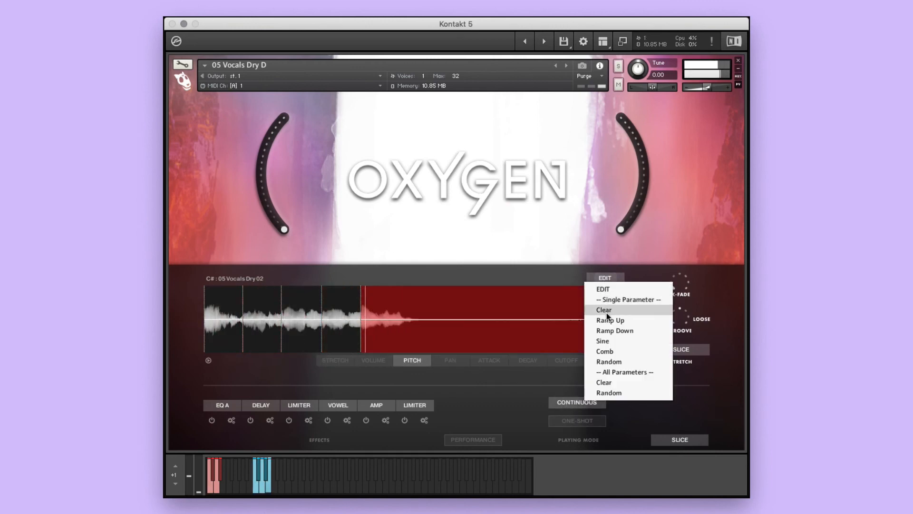
# - Clear the per-slice pitch values and apply the Ramp Down pattern
pyautogui.click(604, 309)
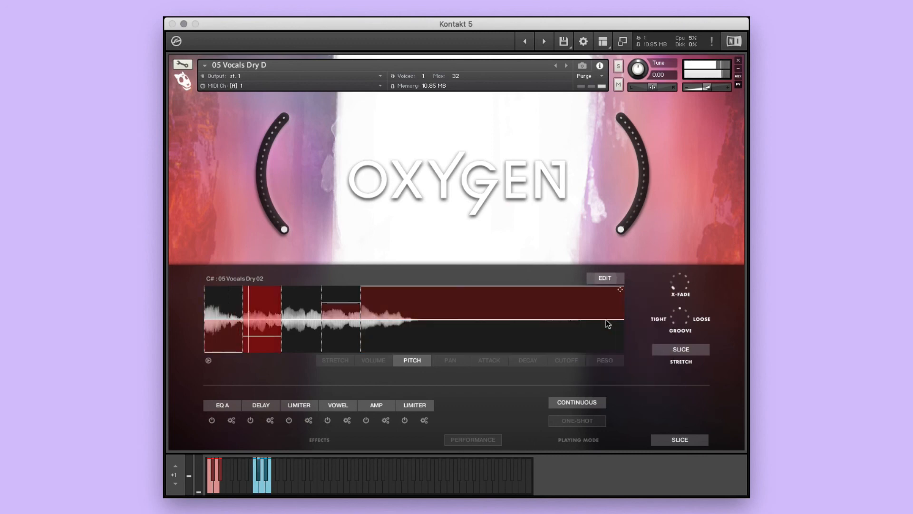
pyautogui.click(604, 277)
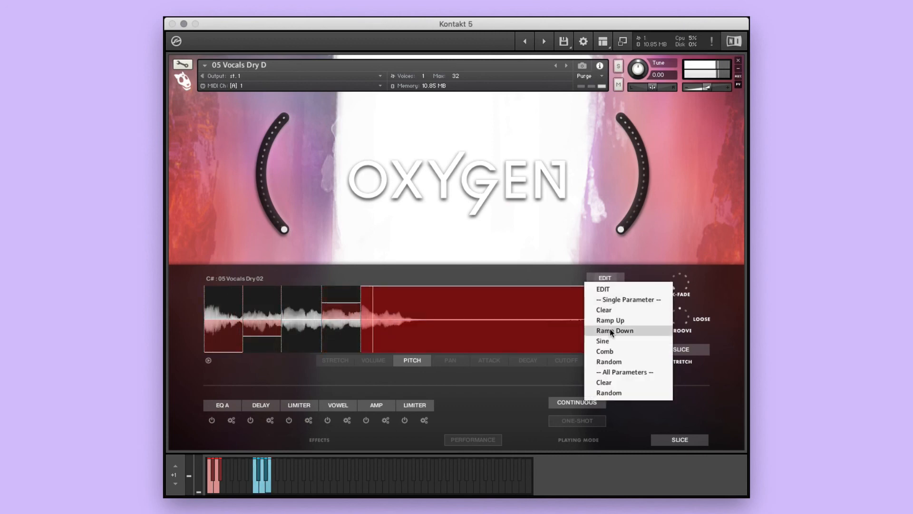
pyautogui.click(614, 330)
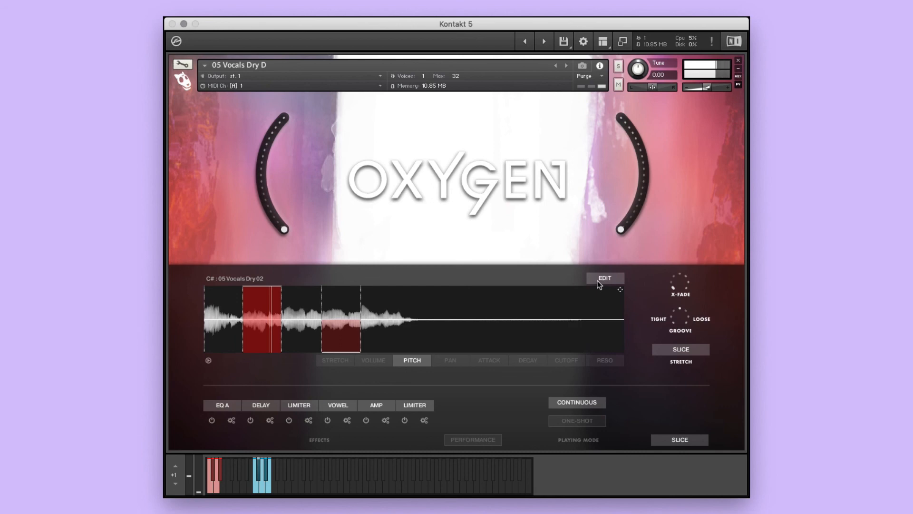